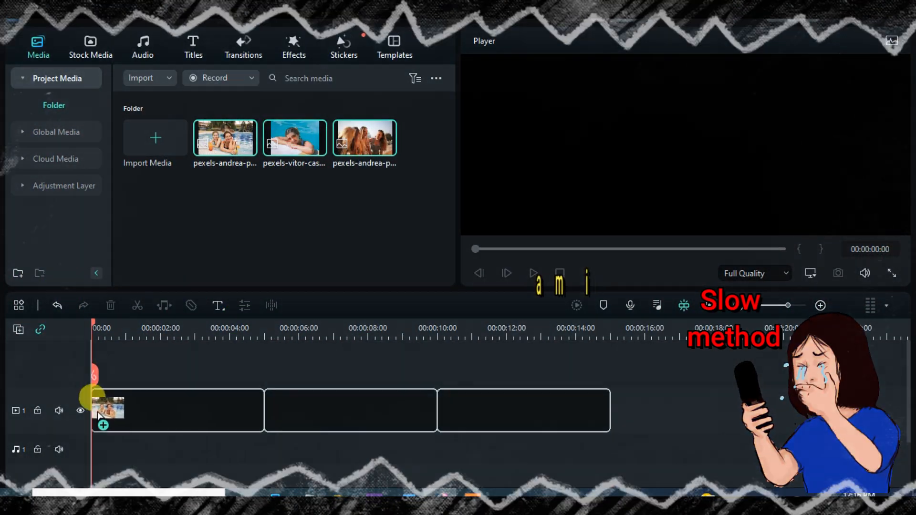
Step: Place the three photos on the timeline and give the last clip a 150% scale keyframe animation
right_click(175, 409)
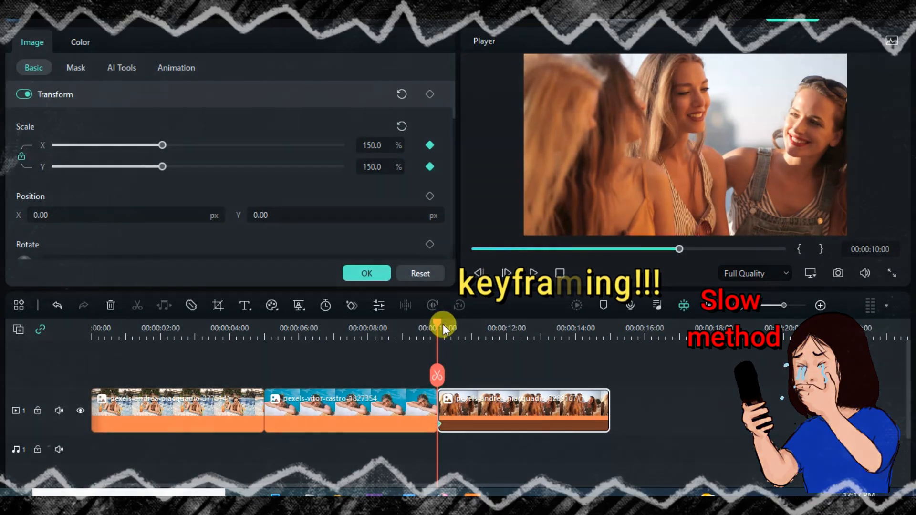
Step: Confirm the scale animation and play back the zooming group photo clip in the Player
click(429, 145)
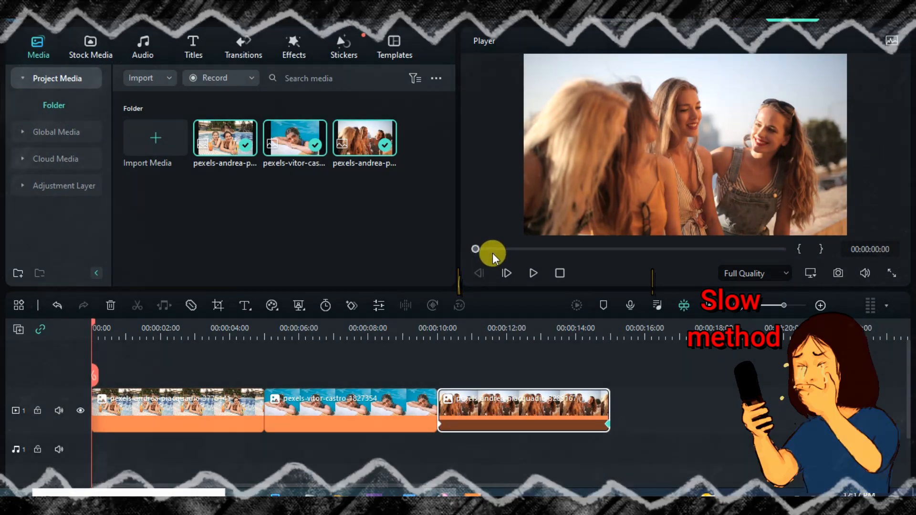
click(533, 272)
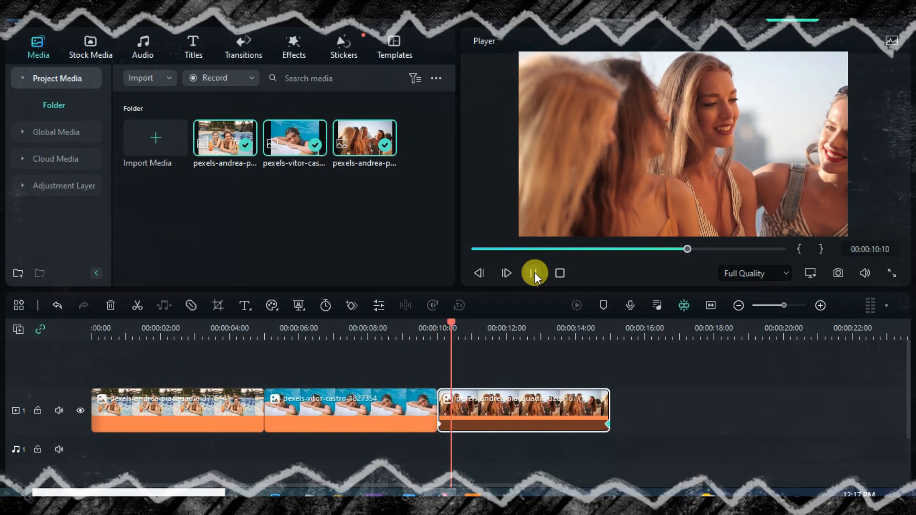
click(533, 273)
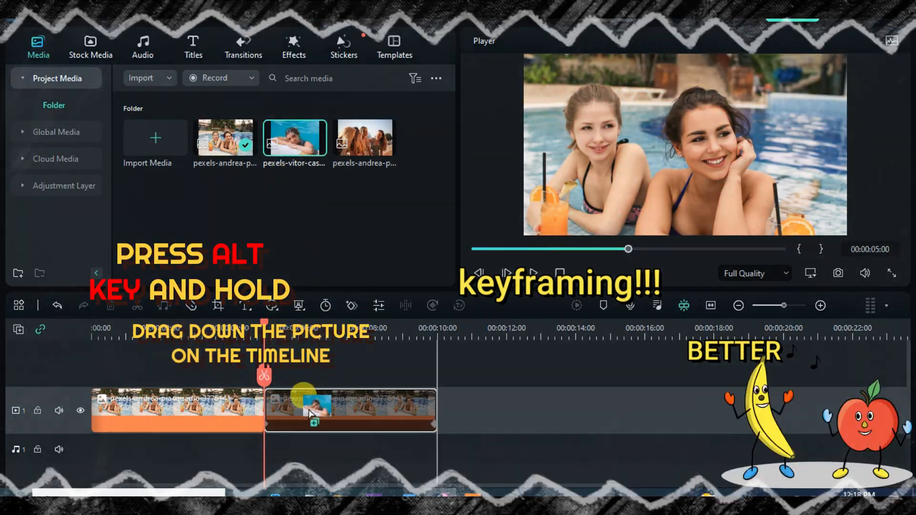
Step: Alt-drag the pexels-vitor-castro pool photo onto the second clip to replace its picture
click(350, 409)
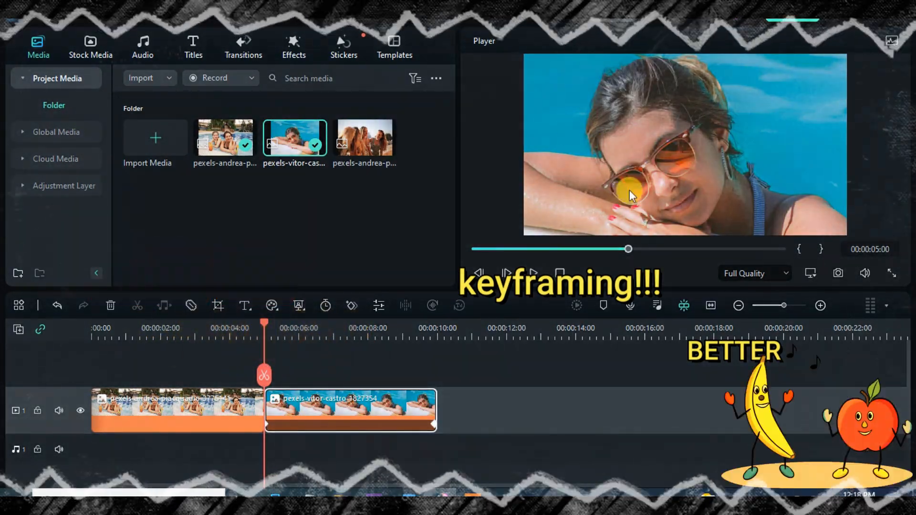
Step: Paste the keyframed clip, replace it with the group-of-friends photo, and play the sequence
right_click(350, 409)
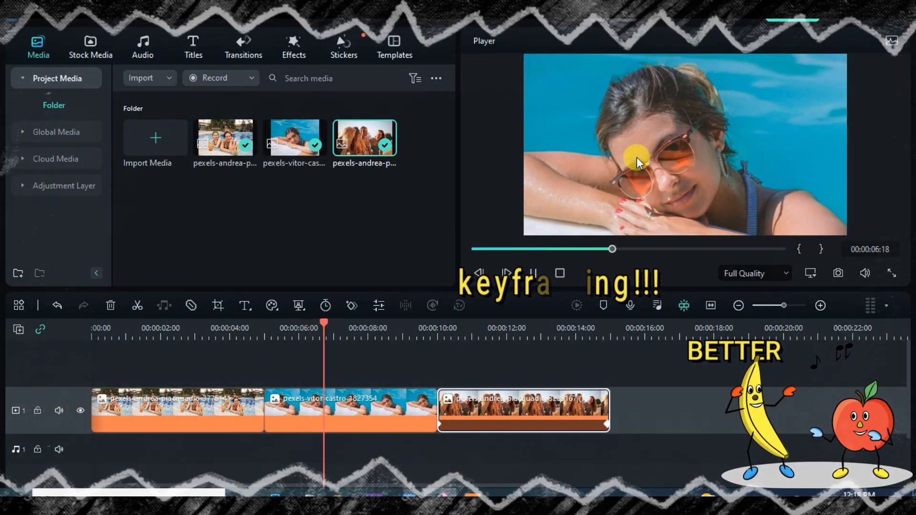
click(506, 272)
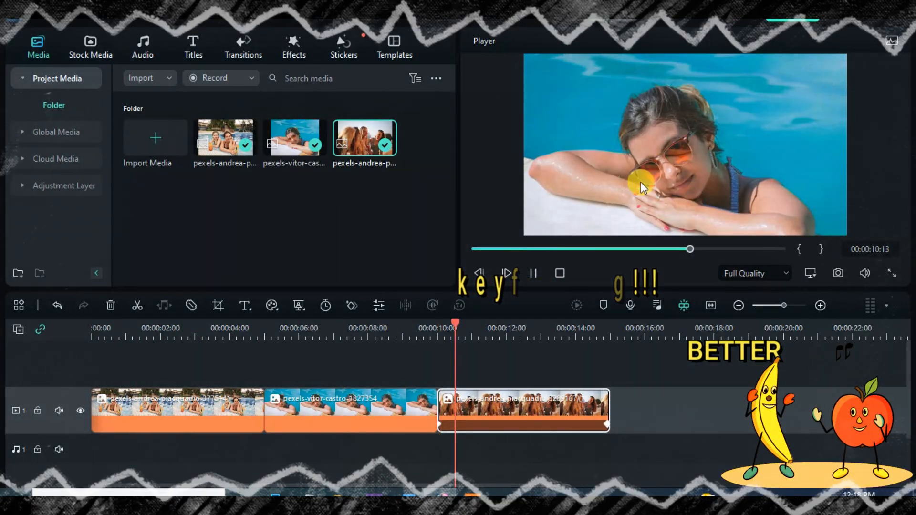